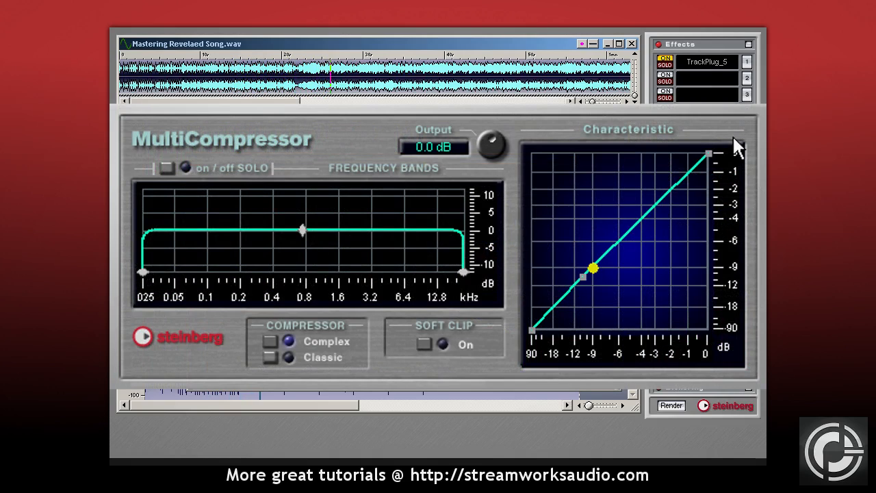
Set the MultiDynamics threshold to −21.6 dB and the ratio to about 1.663
drag(709, 153, 706, 238)
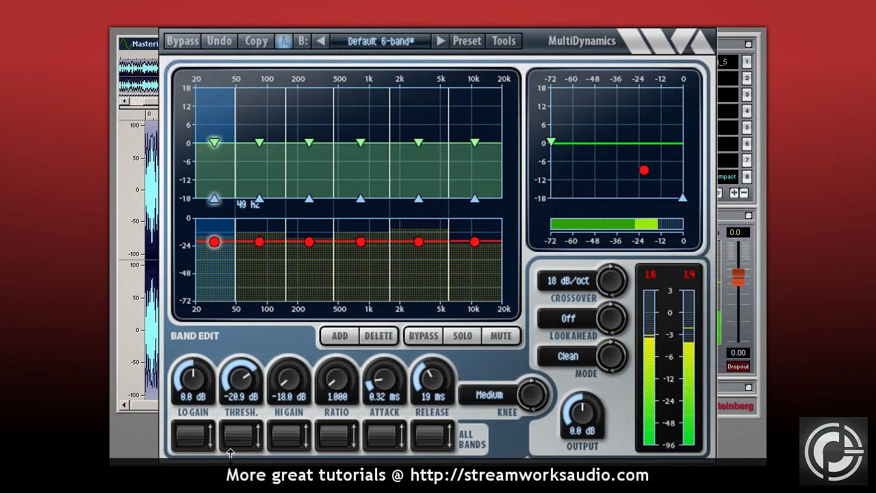
drag(336, 386, 337, 381)
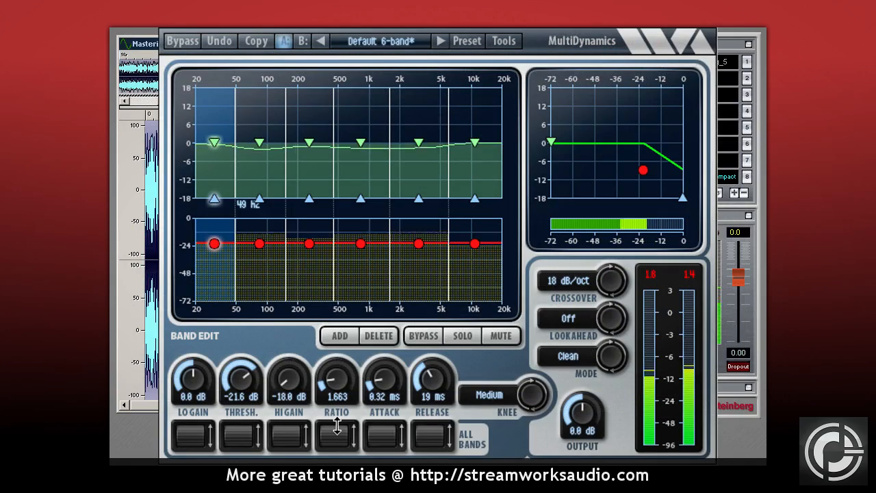
drag(432, 380, 433, 372)
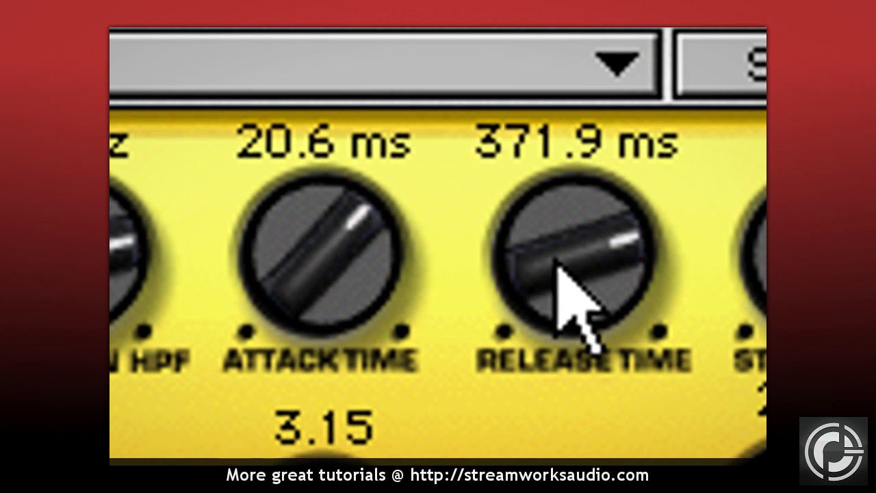
Lengthen the tube compressor's release time to sit against its 20.6 ms attack
drag(568, 260, 568, 294)
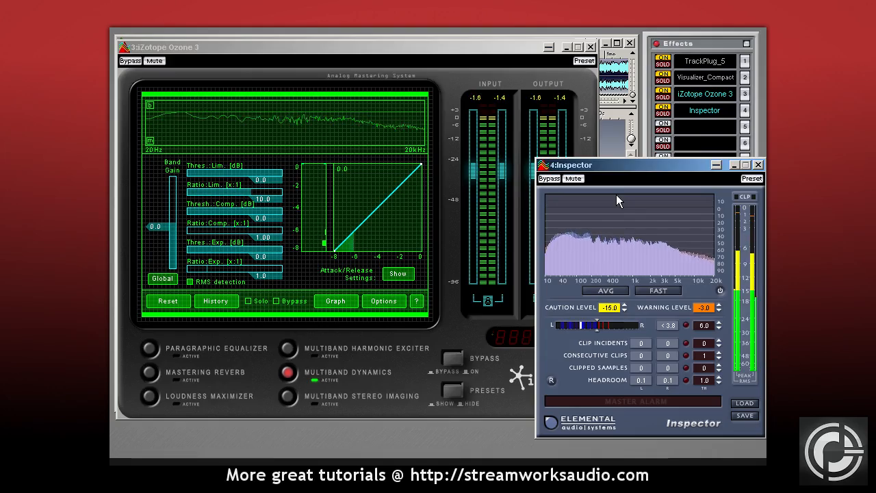
Shorten the compressor attack time in Ozone 3's Attack/Release settings for this band
click(397, 274)
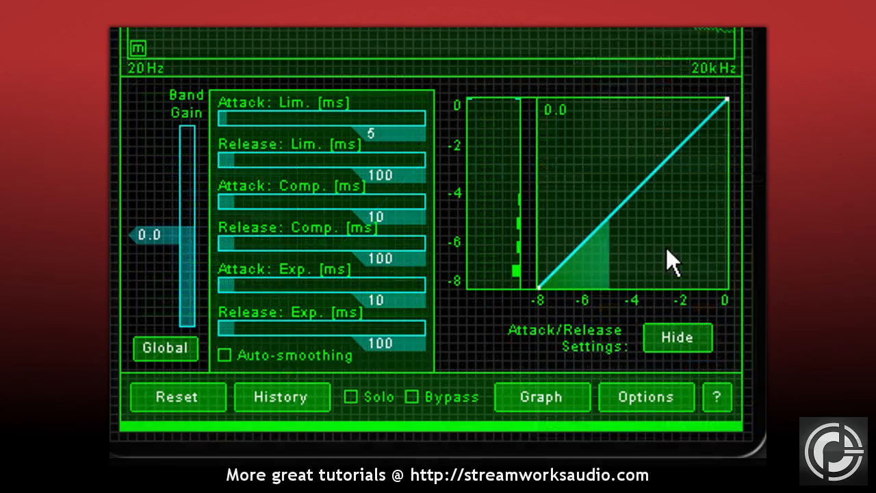
mouse_move(239, 226)
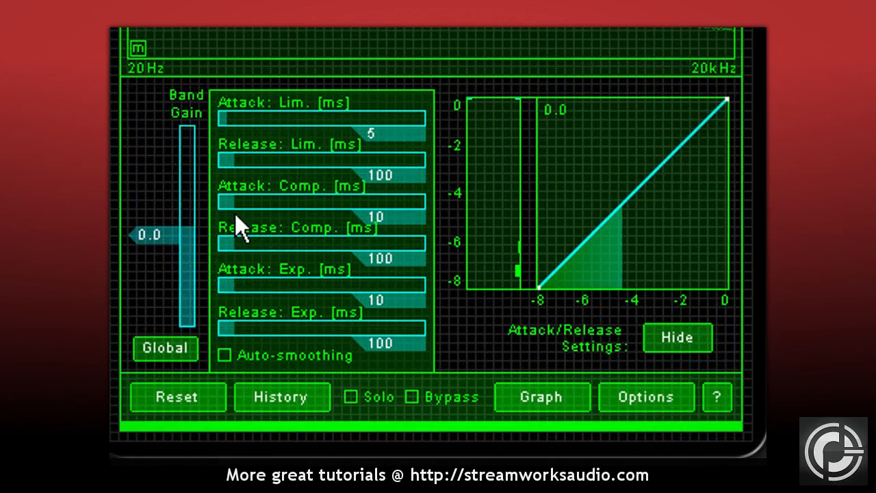
drag(322, 244, 246, 244)
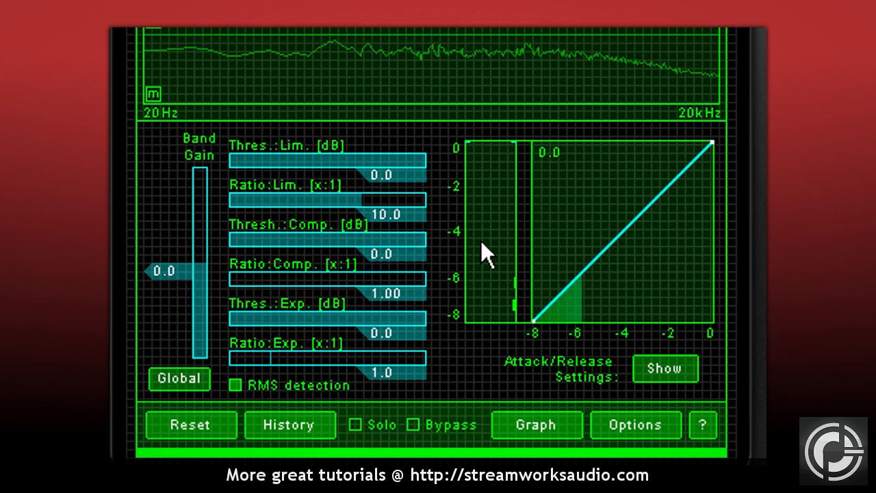
Enter −18.0 dB as the band's Thresh.: Comp. value in Ozone 3
click(665, 368)
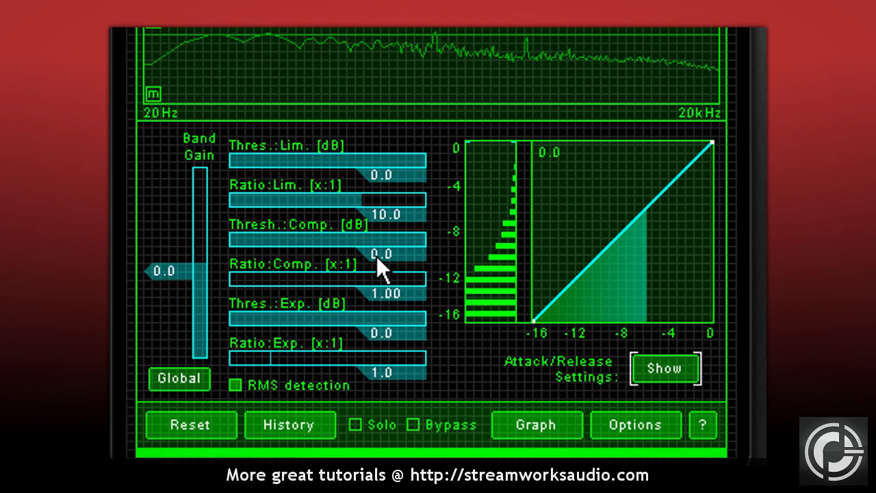
double_click(389, 253)
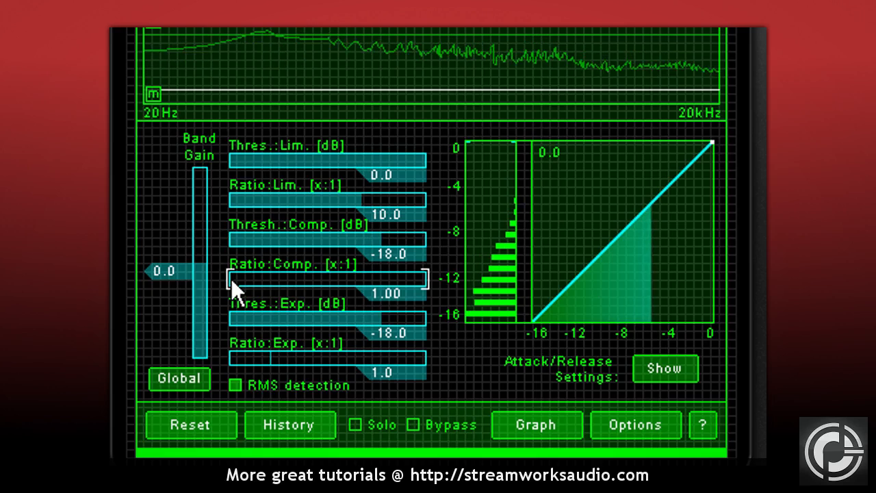
Drag the Ratio: Comp. slider up through 1.34, 1.60 and 1.68 to settle at 2.20:1
drag(233, 283, 249, 283)
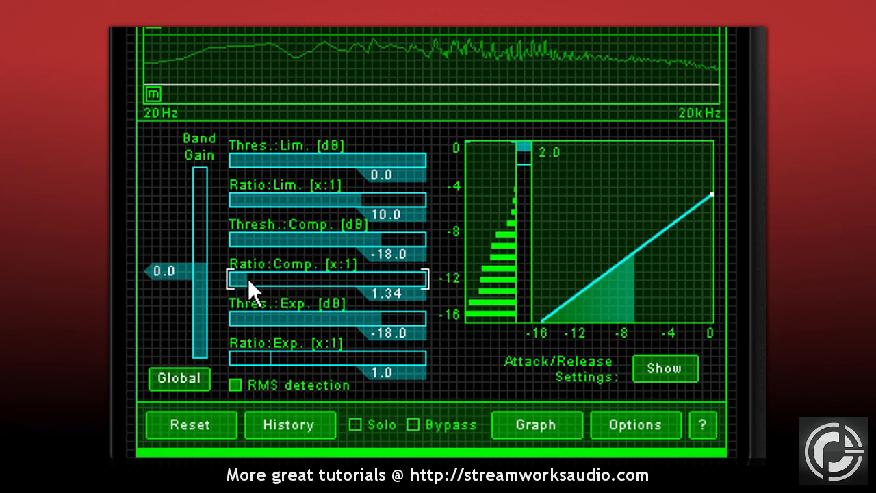
drag(247, 280, 260, 280)
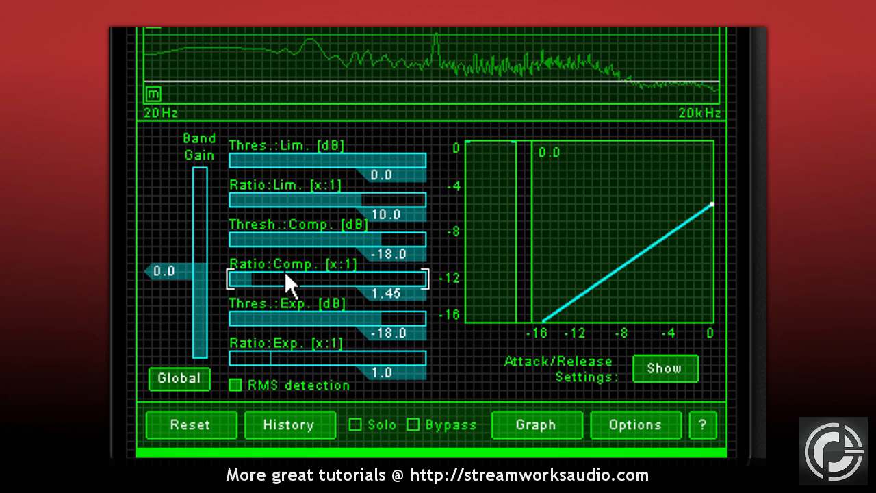
drag(287, 282, 260, 282)
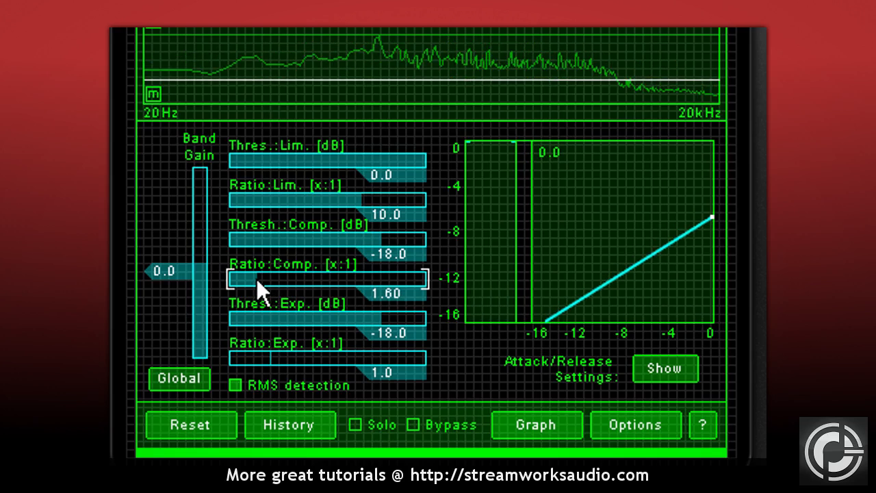
drag(260, 281, 257, 290)
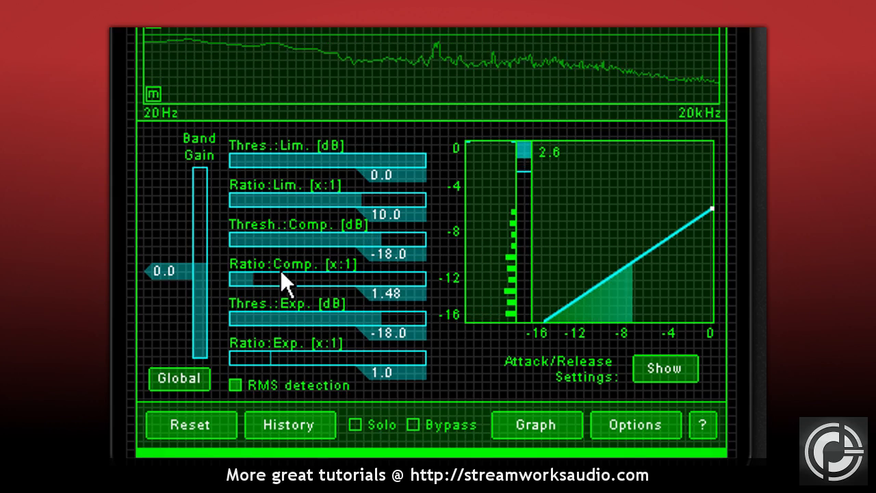
drag(271, 281, 287, 280)
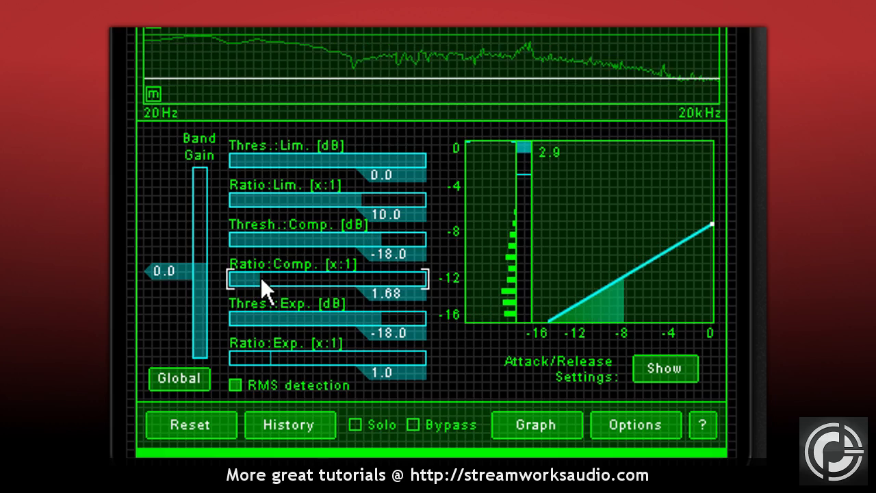
drag(274, 281, 288, 281)
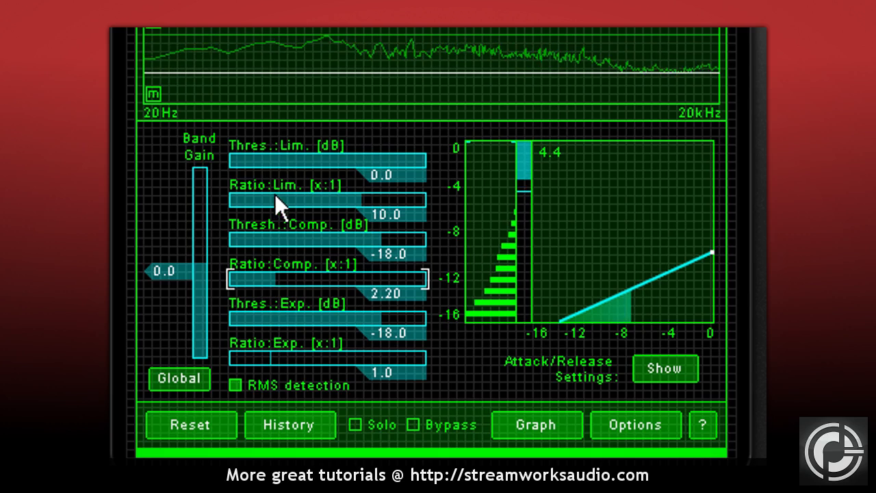
Reveal the band's Attack/Release settings and lengthen its compressor attack time
click(665, 368)
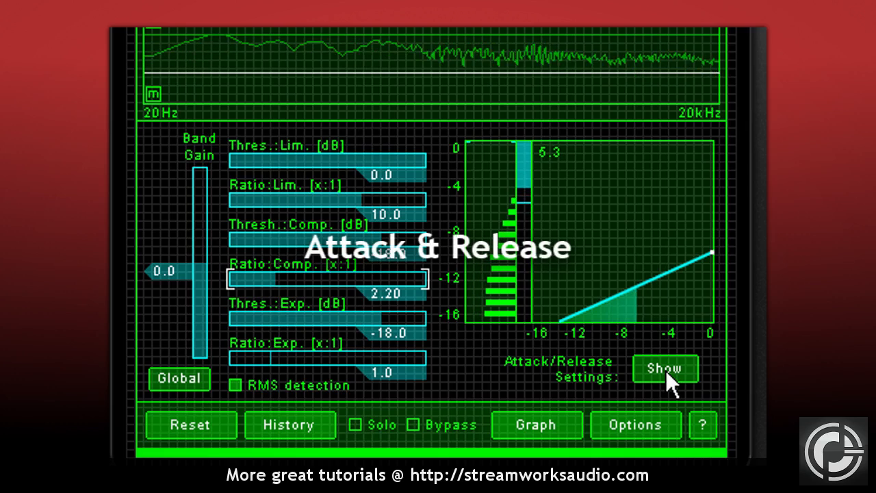
click(666, 370)
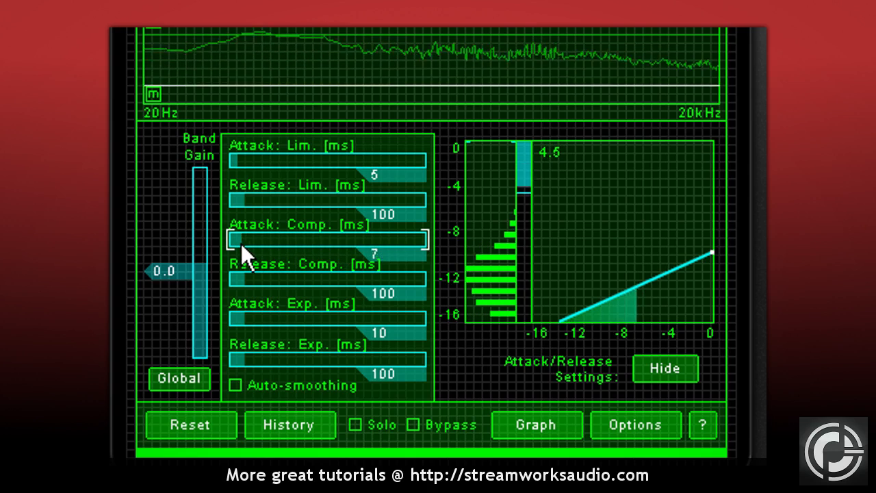
drag(322, 239, 233, 239)
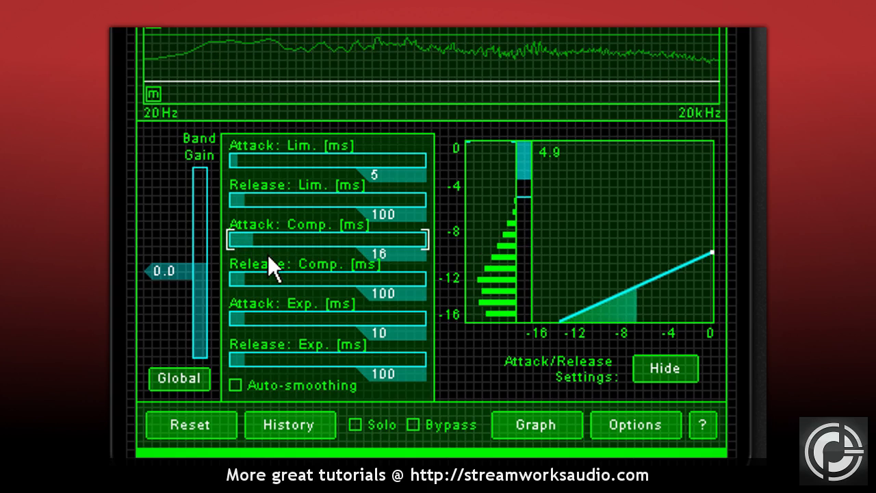
drag(273, 240, 246, 240)
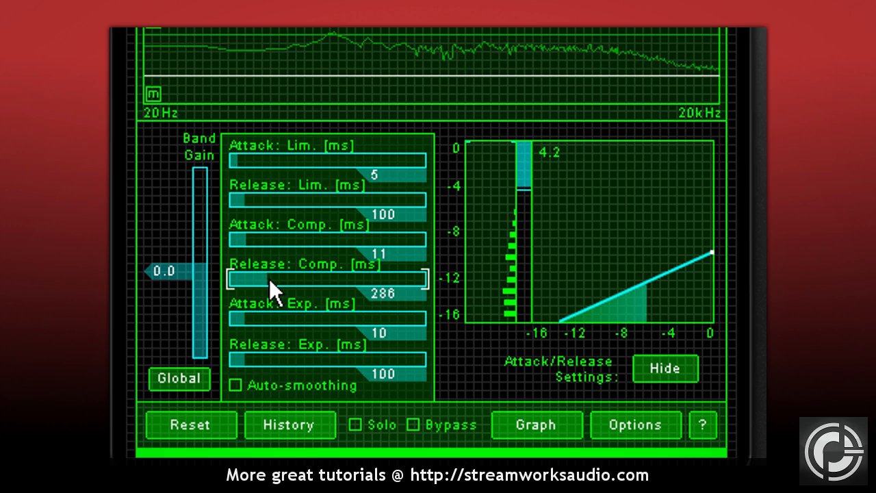
Sweep the band's compressor release longer and shorter, settling on a moderate release time
drag(274, 280, 301, 280)
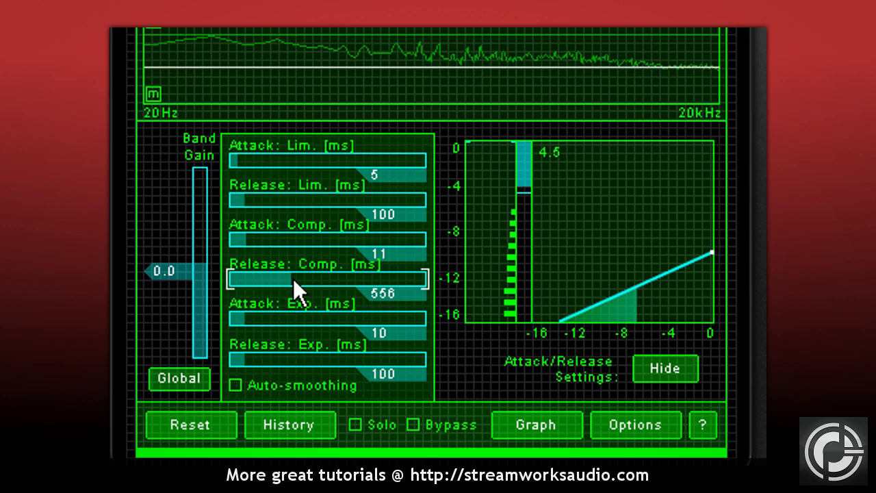
drag(294, 287, 335, 288)
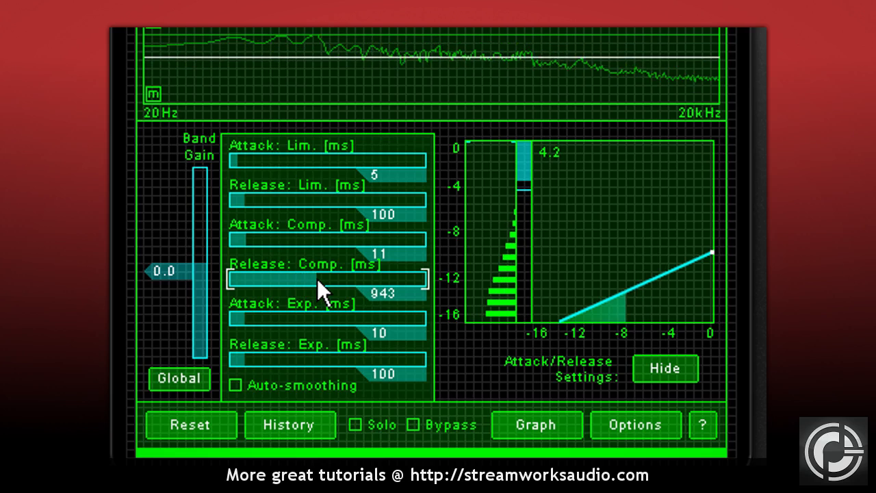
drag(321, 280, 321, 271)
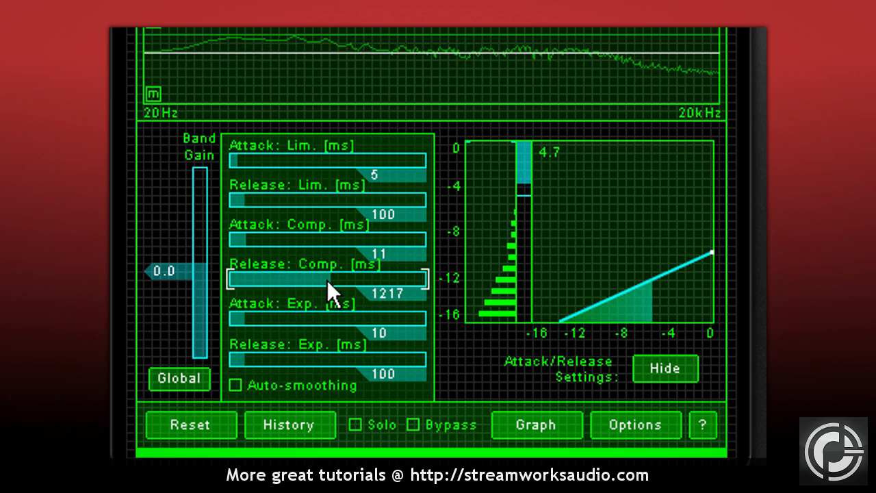
drag(329, 280, 290, 280)
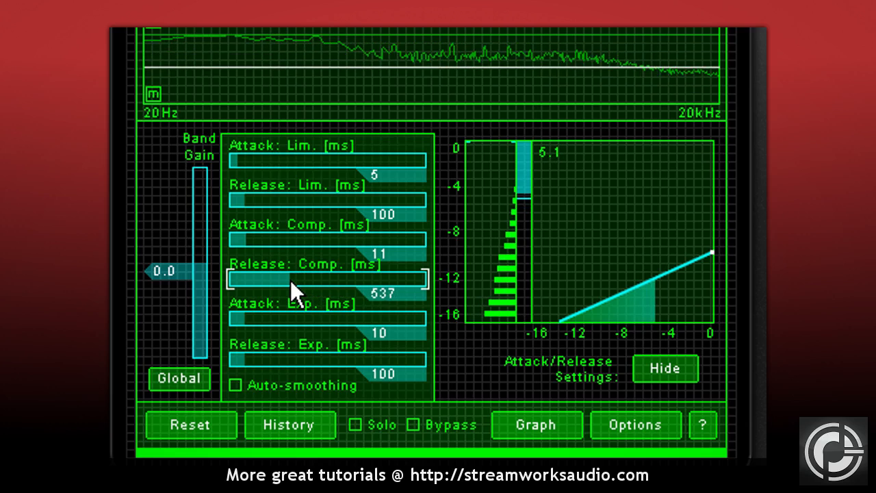
drag(287, 281, 328, 281)
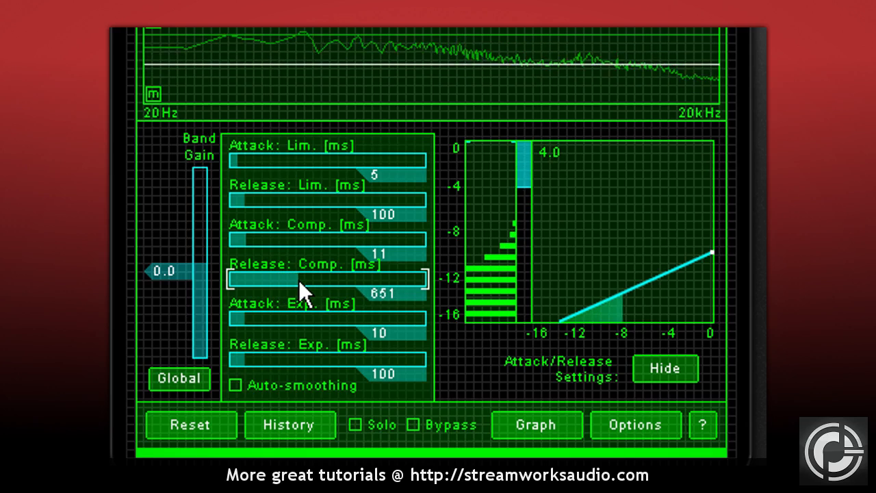
drag(301, 283, 335, 284)
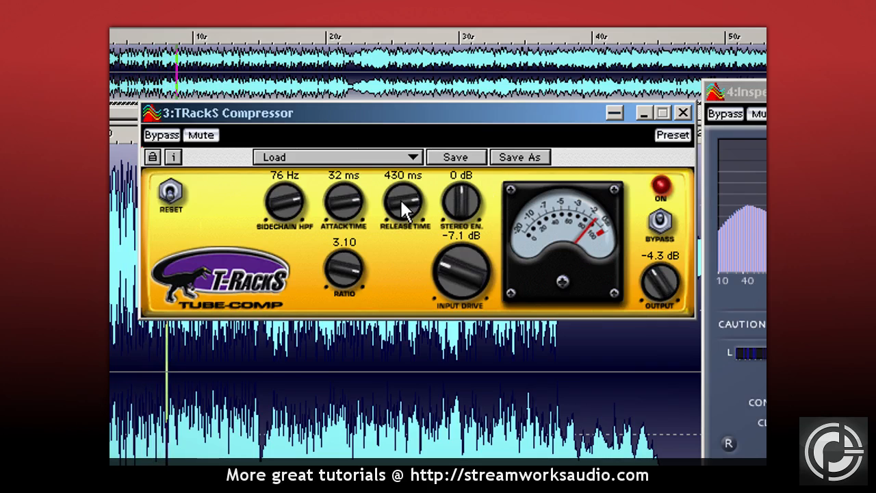
Drop the release to 29 ms, push input drive to 5.4 dB and lower output to −7.9 dB
drag(404, 202, 404, 219)
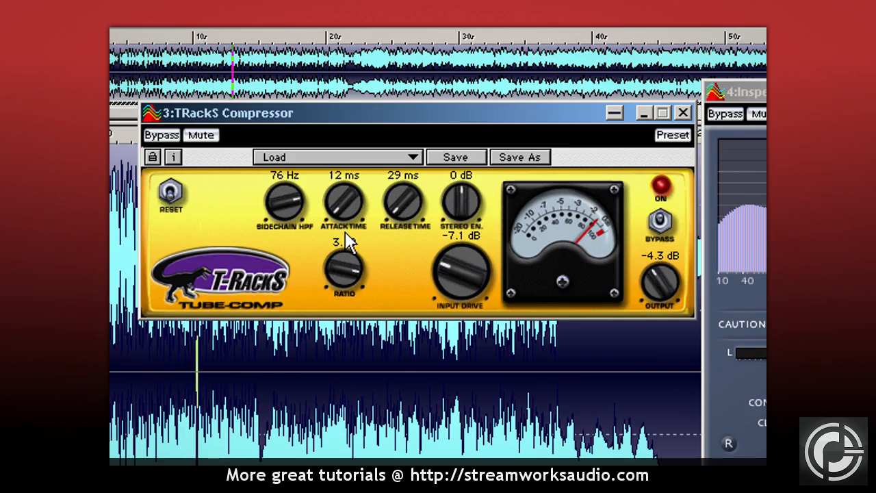
drag(460, 277, 466, 273)
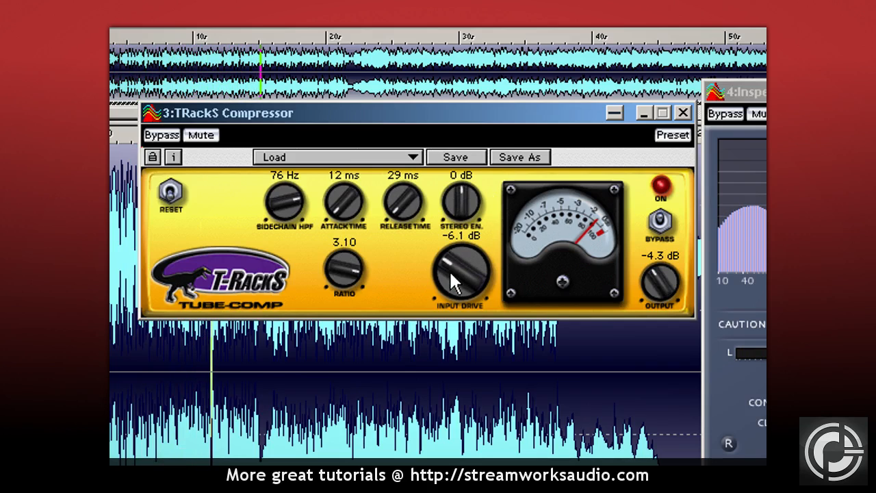
drag(460, 274, 472, 260)
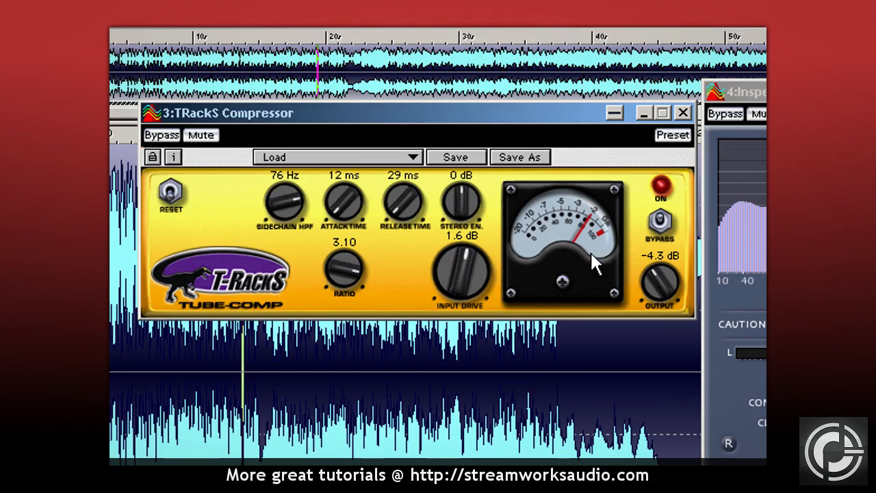
drag(462, 274, 458, 263)
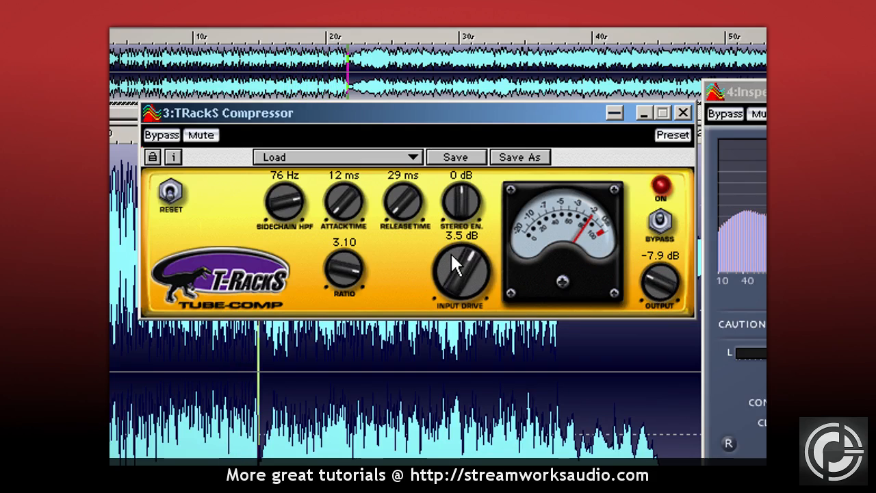
drag(460, 274, 458, 239)
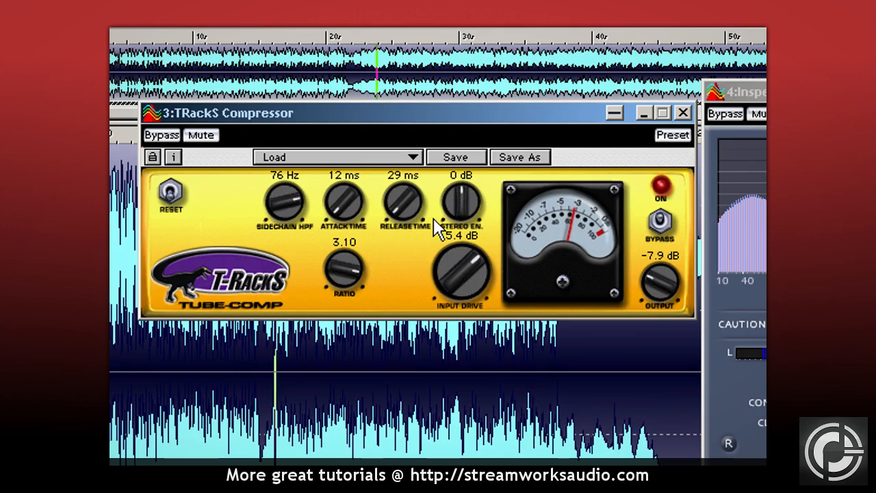
Lengthen the T-RackS release time considerably, fine-tuning it to about 916 ms
drag(402, 202, 405, 194)
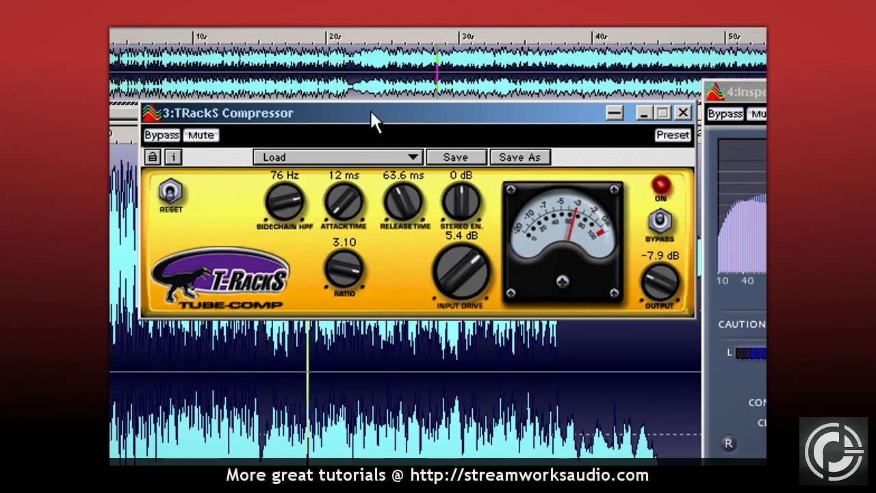
drag(404, 203, 404, 181)
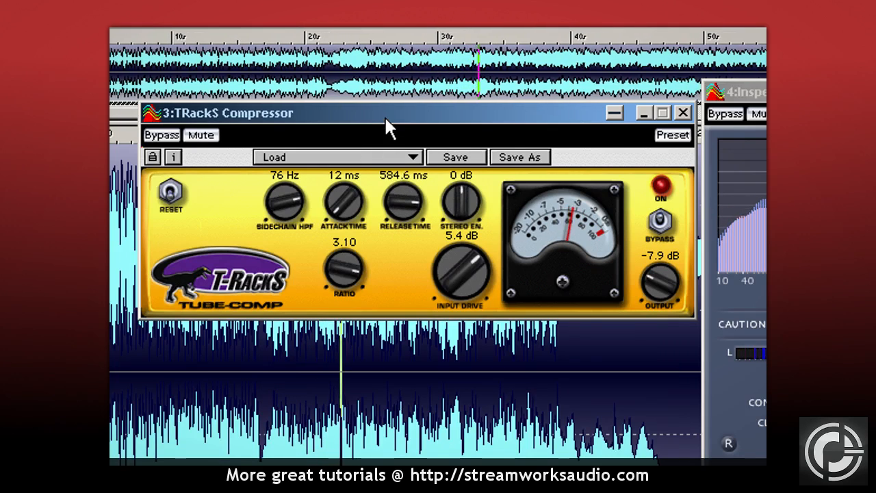
drag(404, 203, 404, 188)
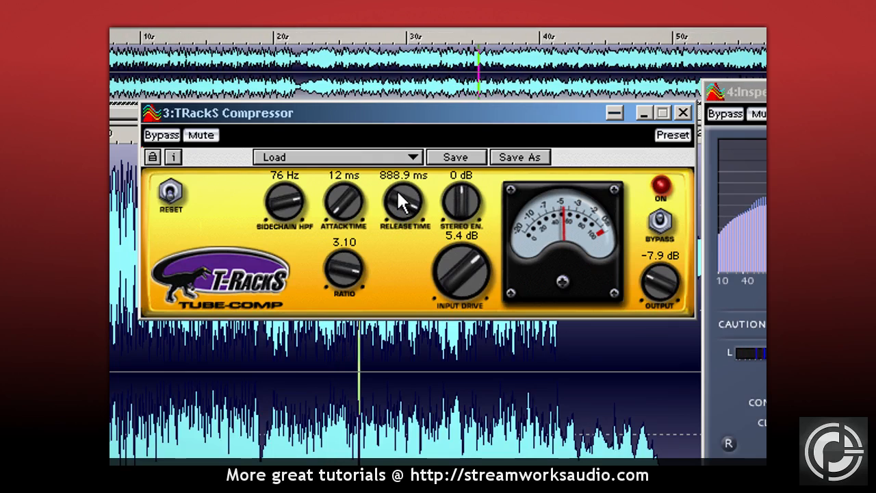
drag(405, 205, 405, 203)
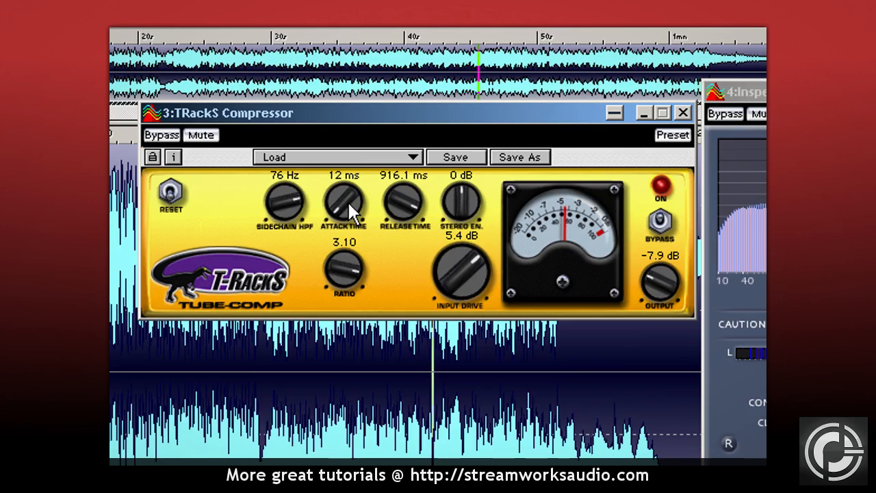
Turn the T-RackS Attack Time knob up from 12 ms to around 32 ms
drag(344, 202, 349, 208)
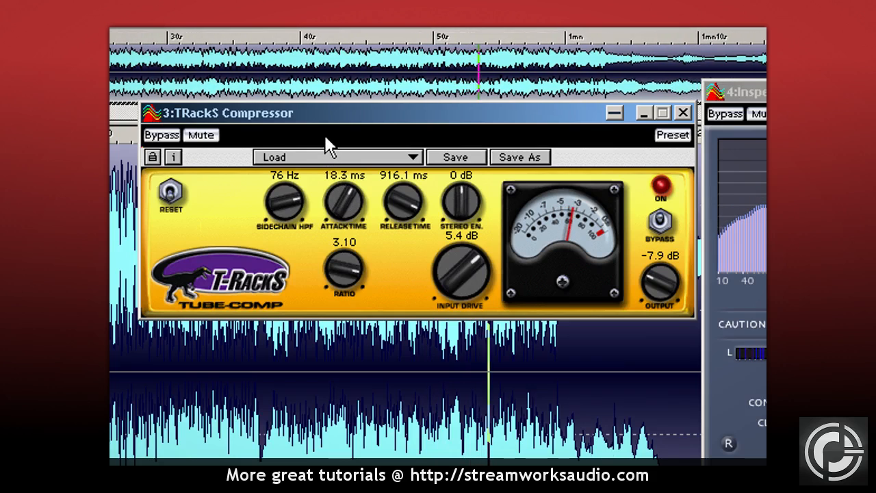
drag(345, 203, 349, 185)
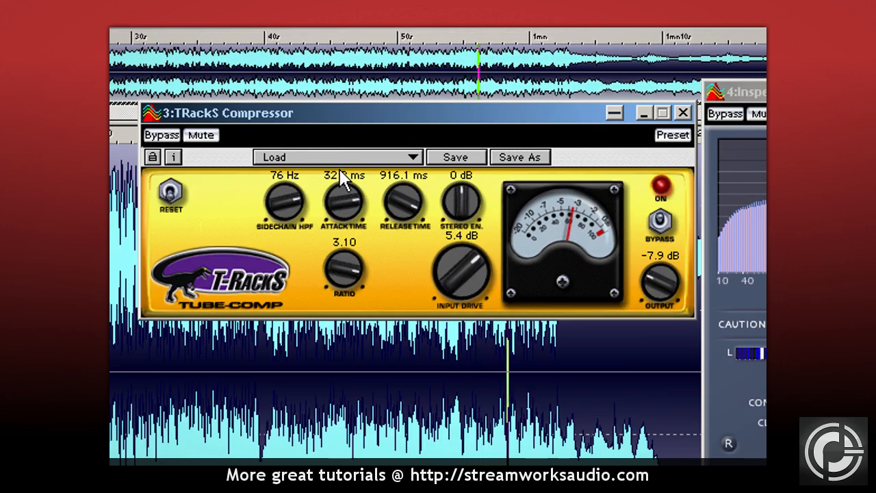
drag(345, 203, 345, 194)
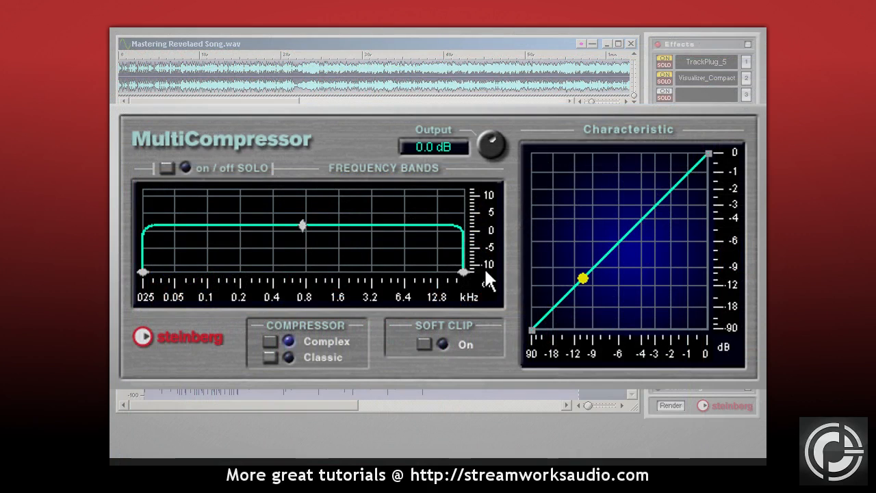
mouse_move(577, 295)
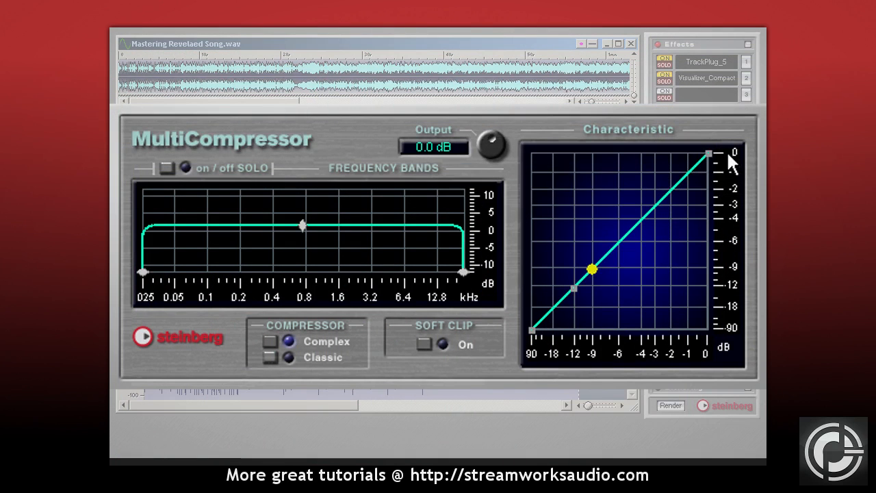
Lower the curve's upper end and move the knee left so compression starts at a lower input level
drag(709, 153, 709, 229)
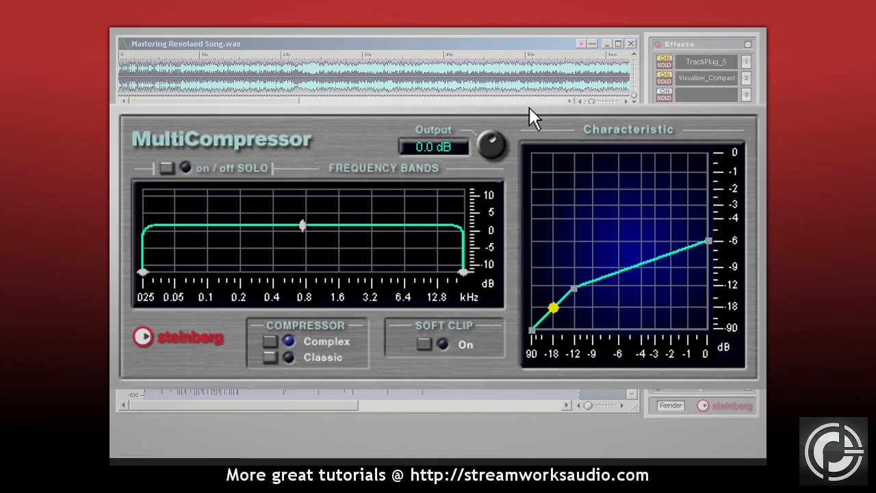
drag(554, 308, 646, 263)
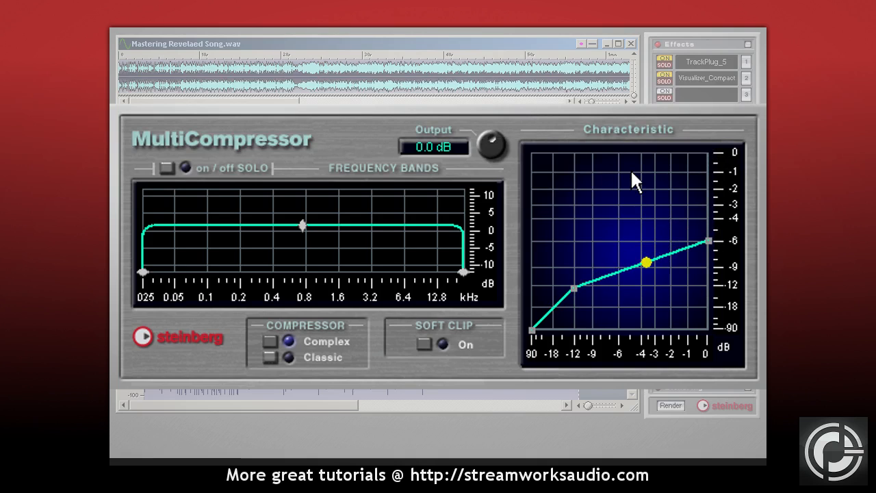
drag(646, 262, 559, 301)
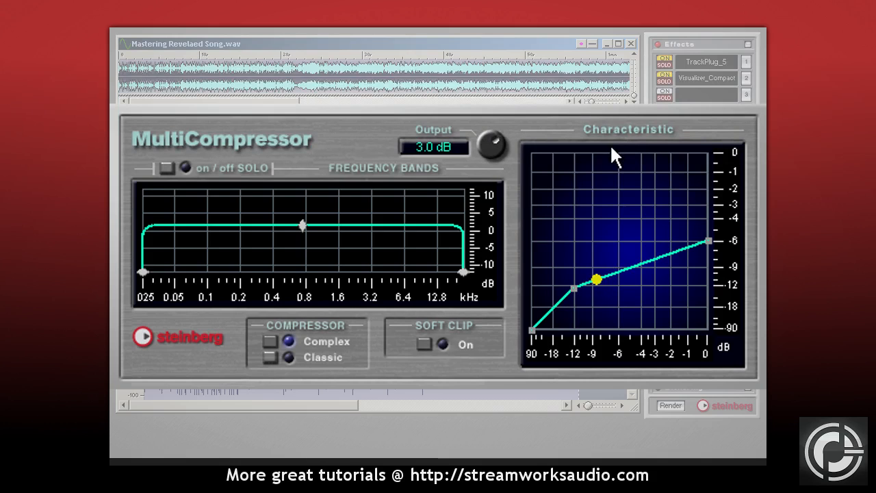
drag(597, 281, 630, 267)
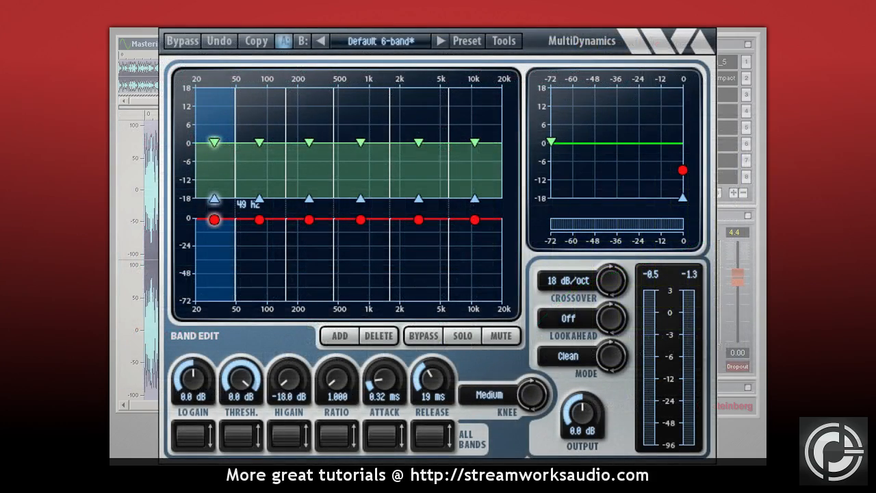
mouse_move(221, 167)
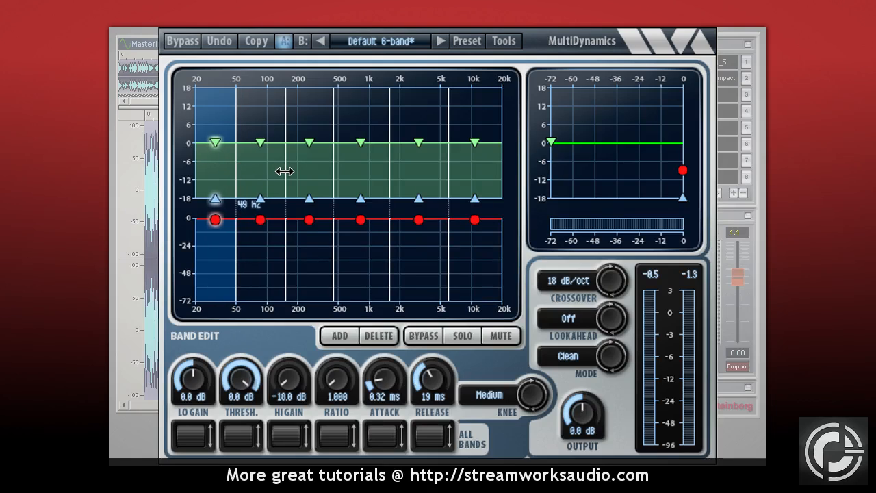
Drag the crossover handles to set band edges at about 49 Hz, 154 Hz, 454 Hz and 2015 Hz
drag(216, 198, 260, 199)
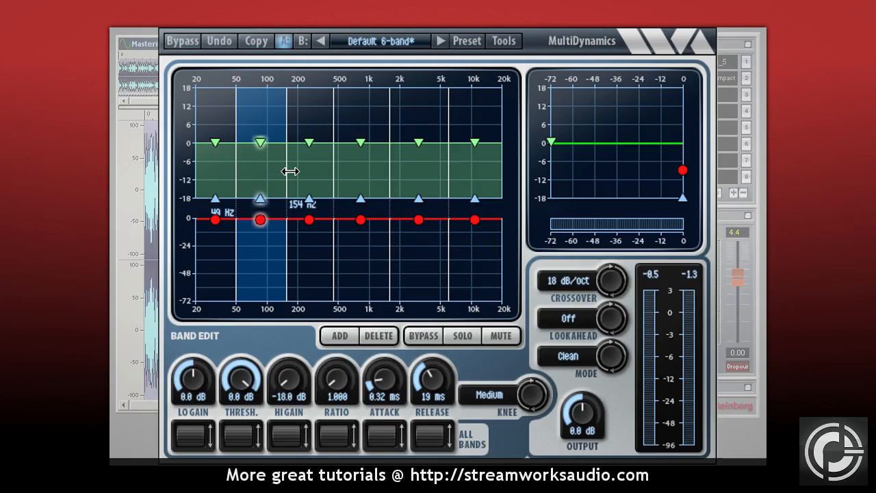
drag(261, 219, 359, 219)
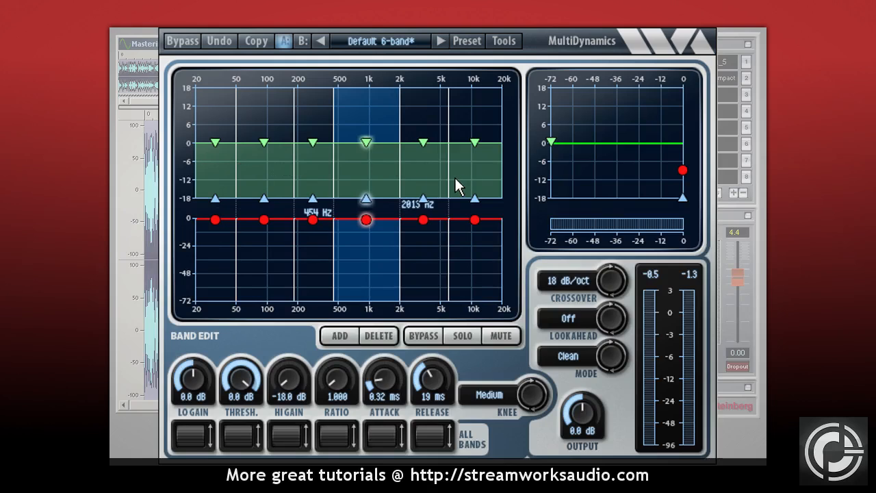
drag(366, 219, 432, 219)
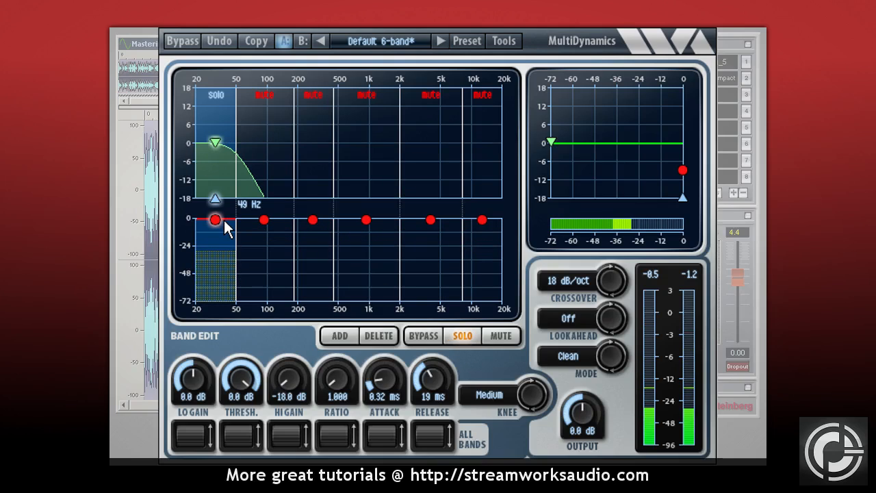
Set band 1 to about -25 dB threshold and 290 ms release, then lift its solo
drag(216, 219, 216, 247)
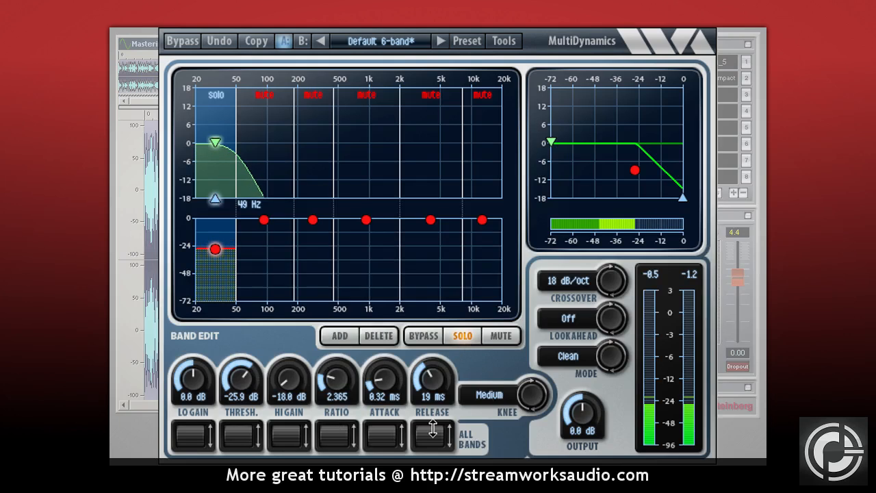
drag(432, 383, 433, 370)
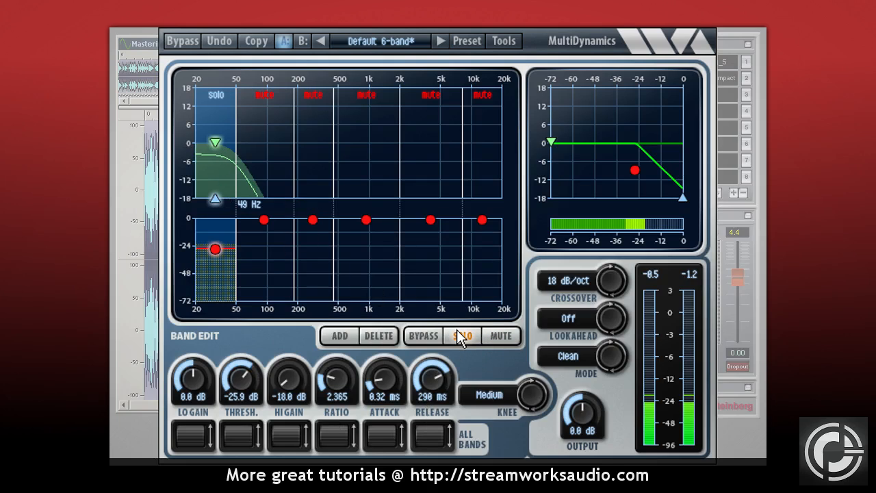
click(464, 336)
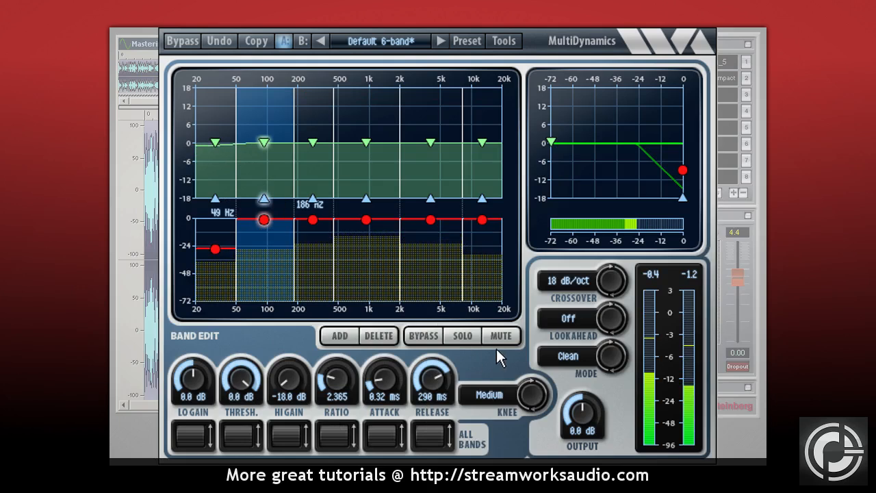
Solo the 49–186 Hz band and set -16.2 dB threshold, 1.8 ms attack, 116 ms release
click(461, 335)
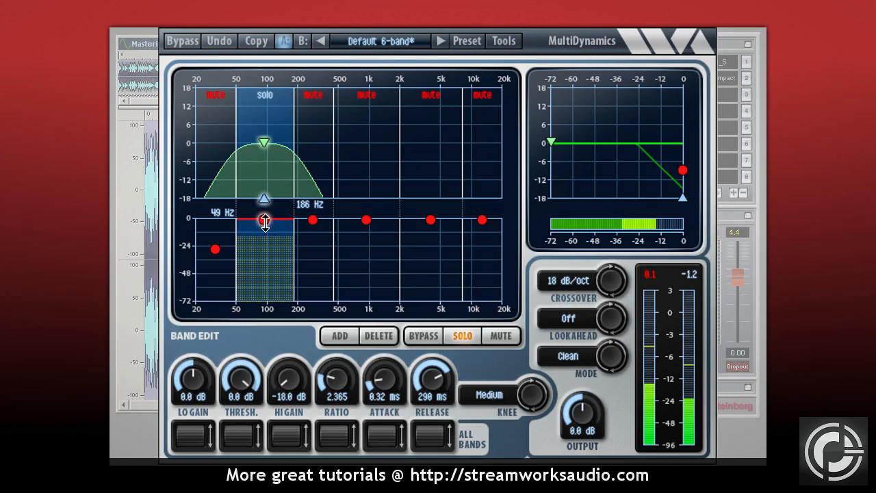
drag(263, 219, 263, 238)
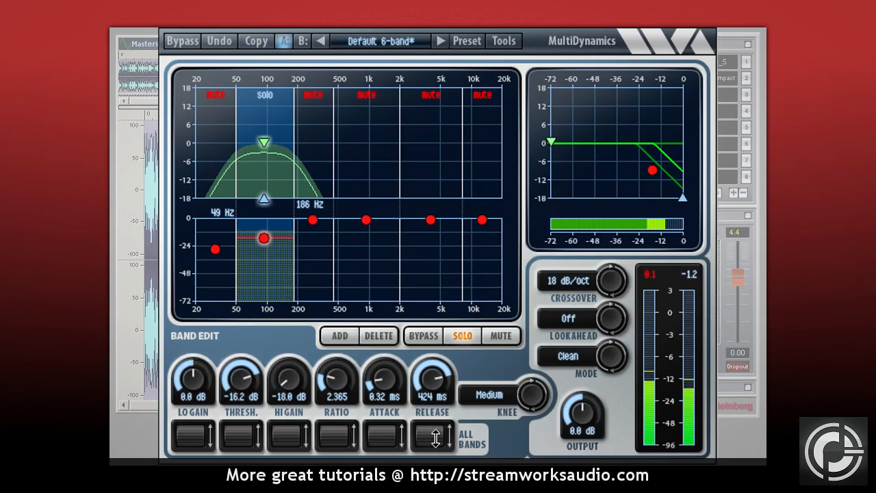
drag(432, 378, 436, 394)
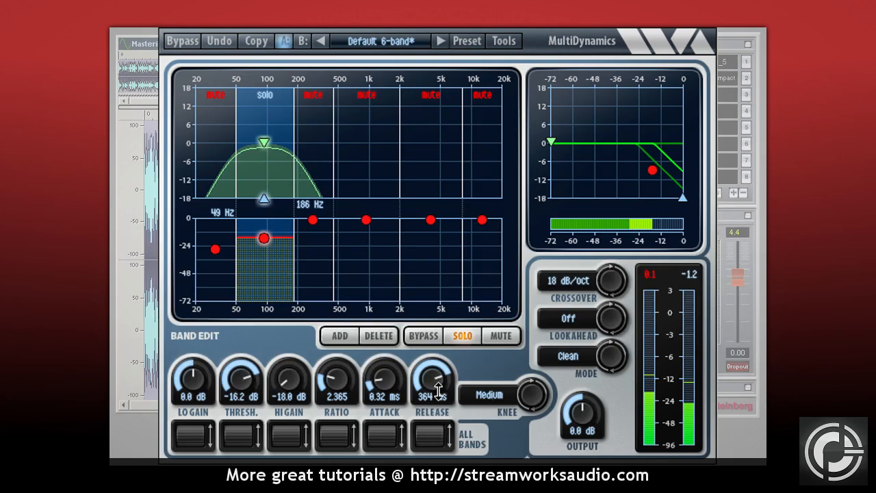
drag(383, 383, 383, 370)
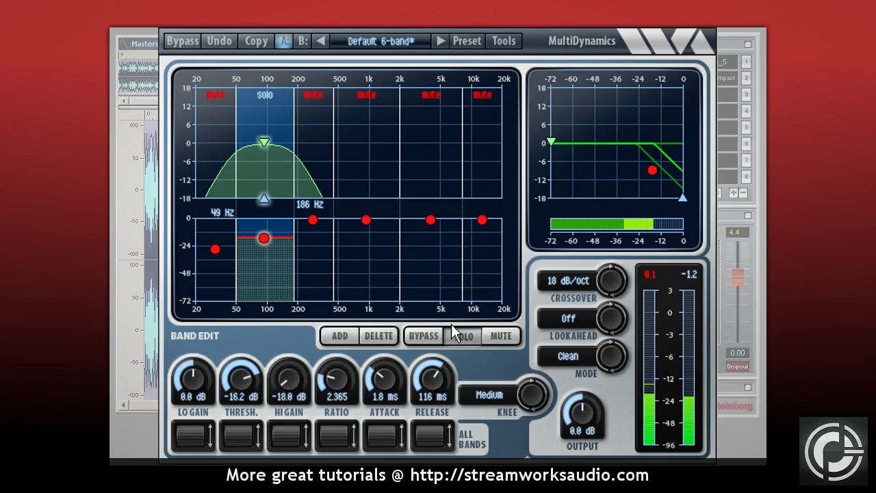
Switch solo from band 2 to the 186–454 Hz band and drop its threshold to -15.4 dB
click(462, 337)
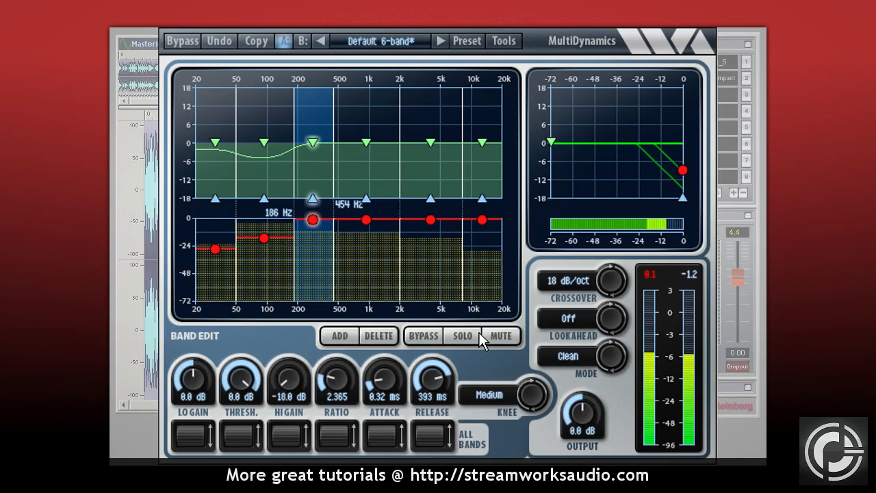
click(461, 336)
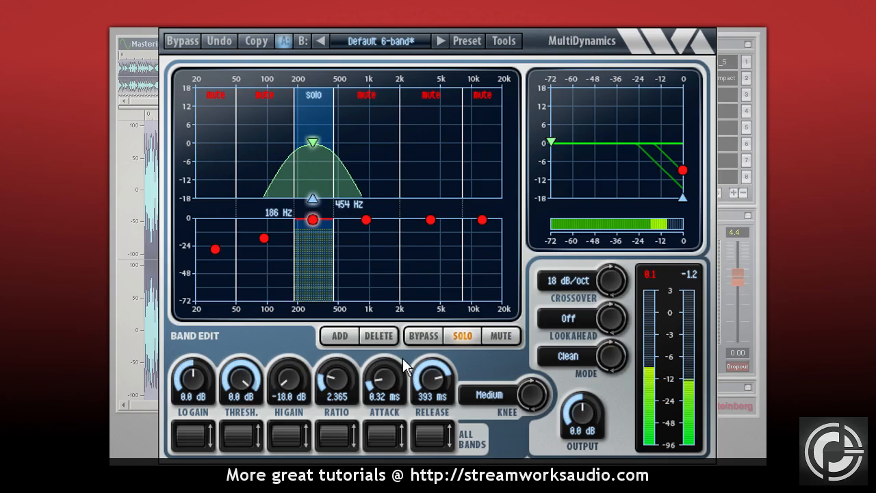
mouse_move(369, 375)
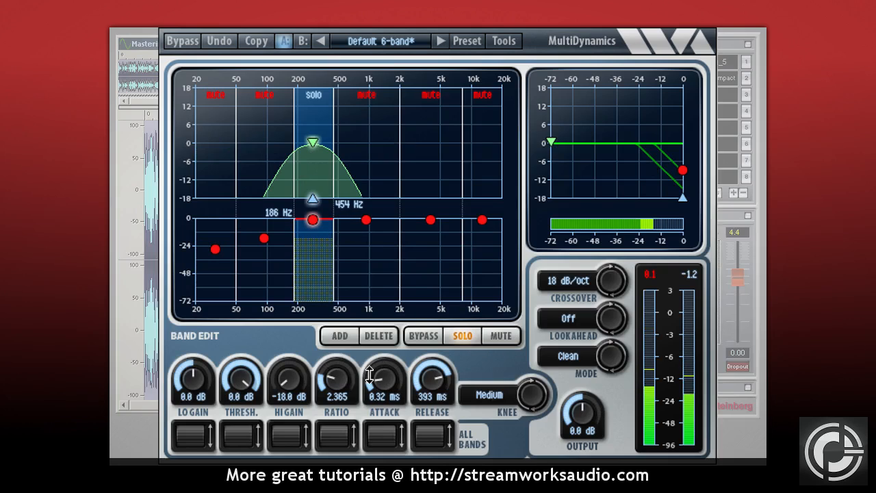
drag(312, 219, 313, 238)
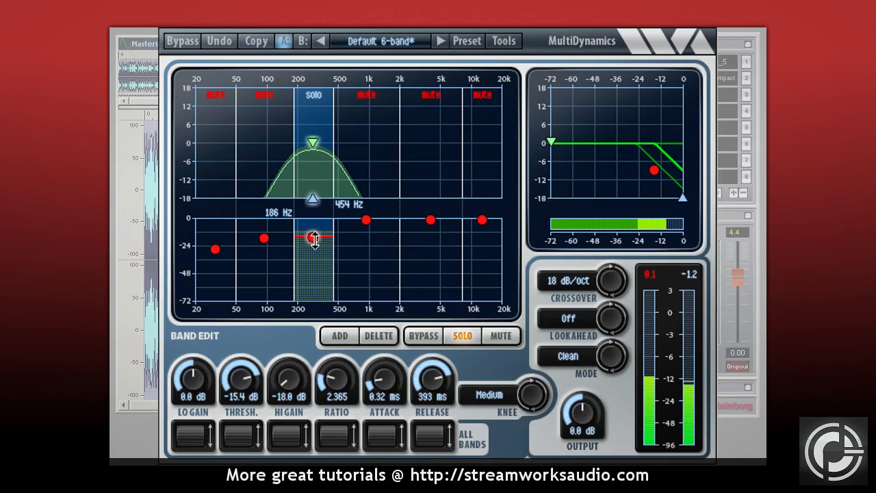